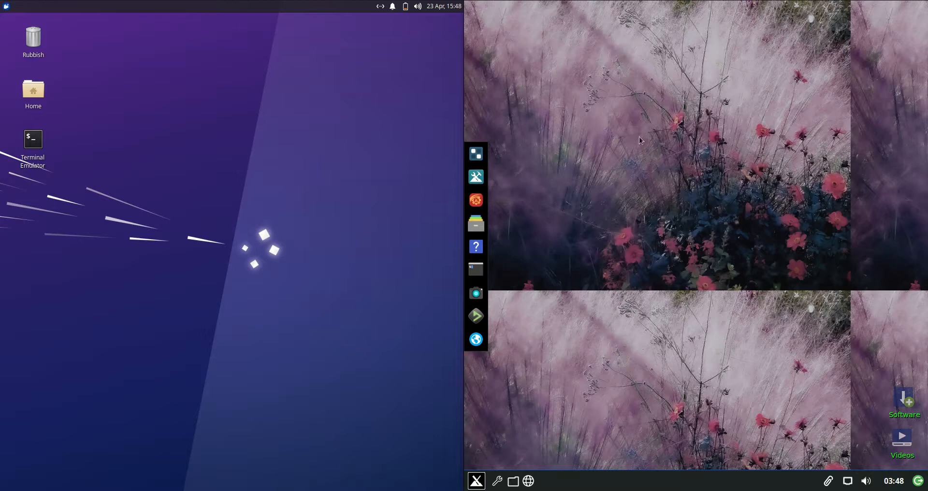
mouse_move(475, 177)
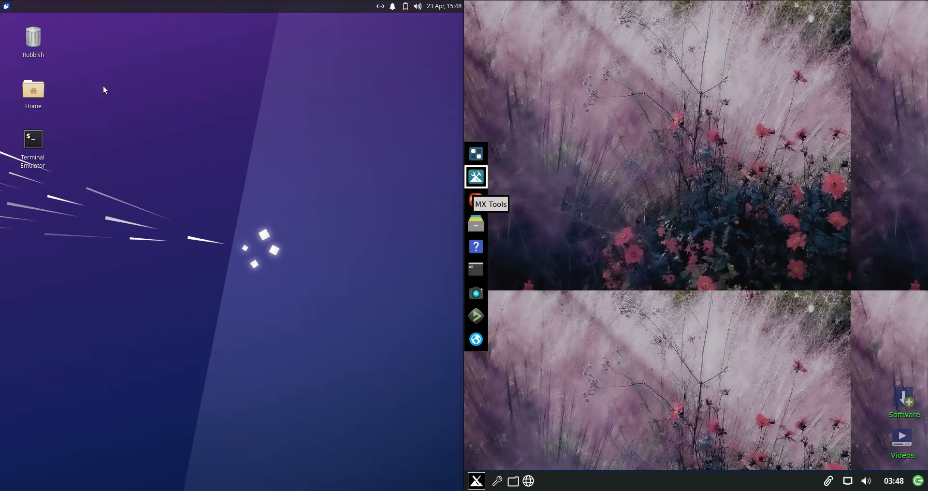
Launch a terminal from the applications menu on both the Xubuntu and MX Linux desktops
click(6, 4)
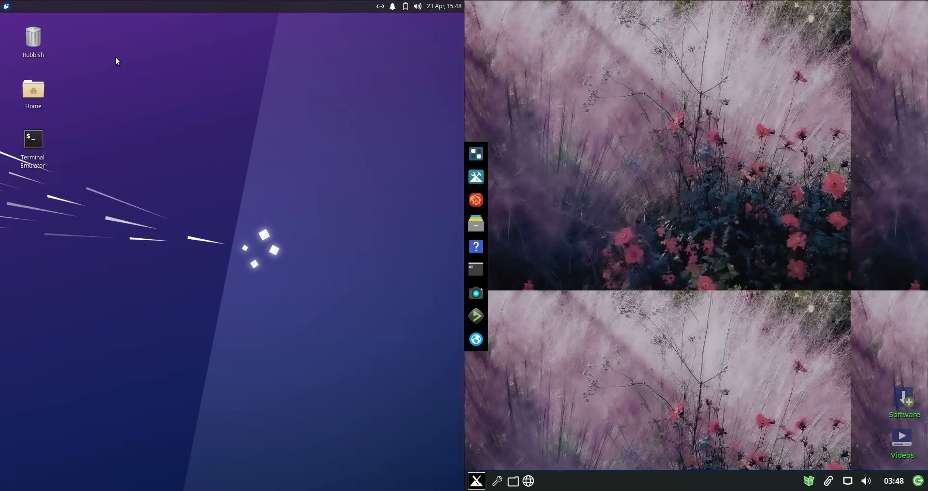
click(6, 5)
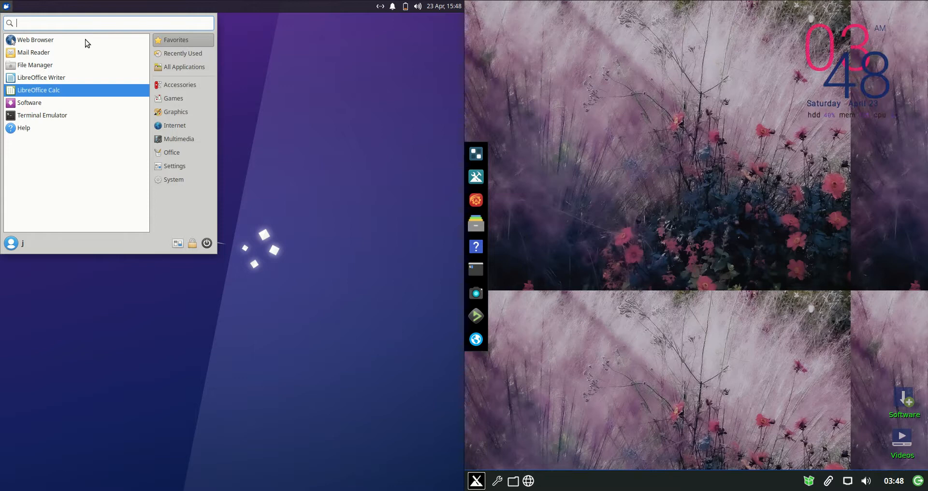
mouse_move(337, 166)
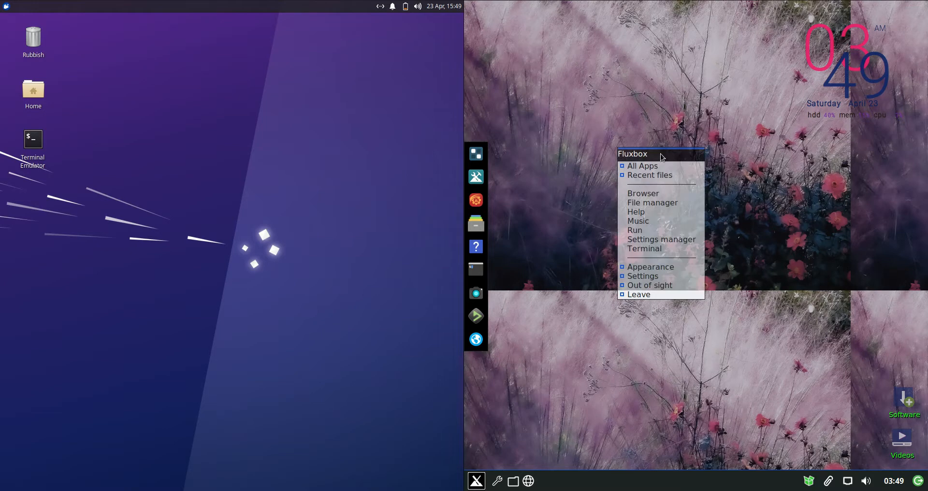
mouse_move(644, 113)
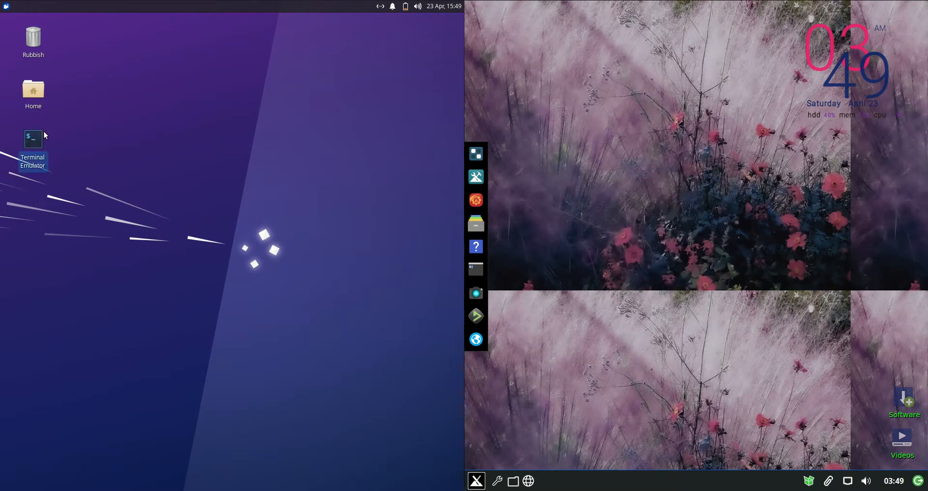
click(476, 269)
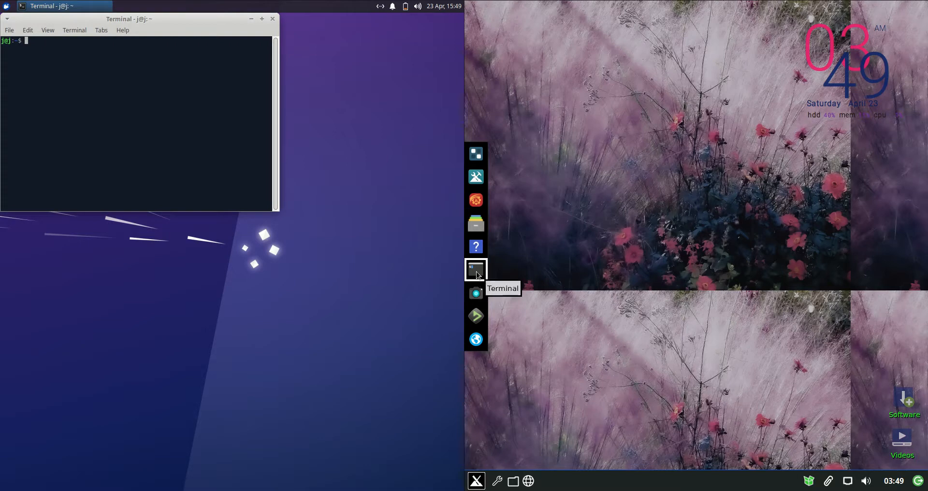
click(476, 269)
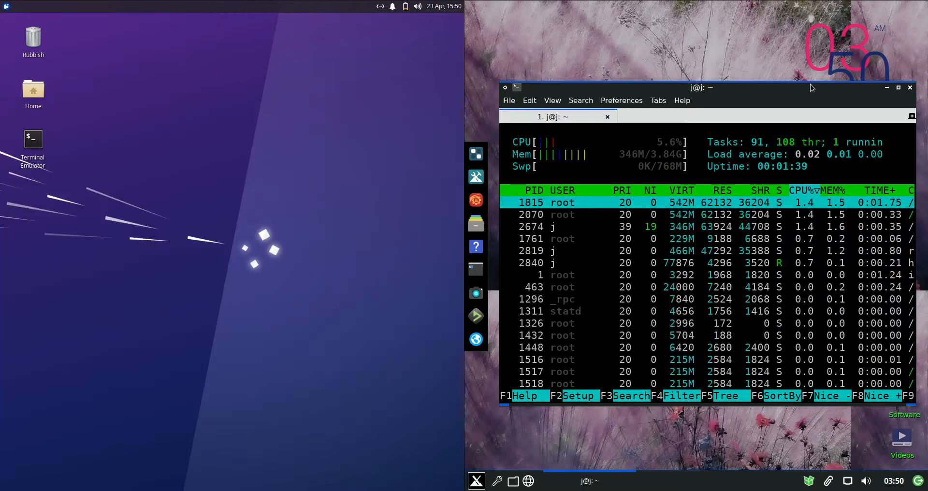
Close the htop terminal and tick 'Don't show this again' in the close-confirmation prompt
click(910, 87)
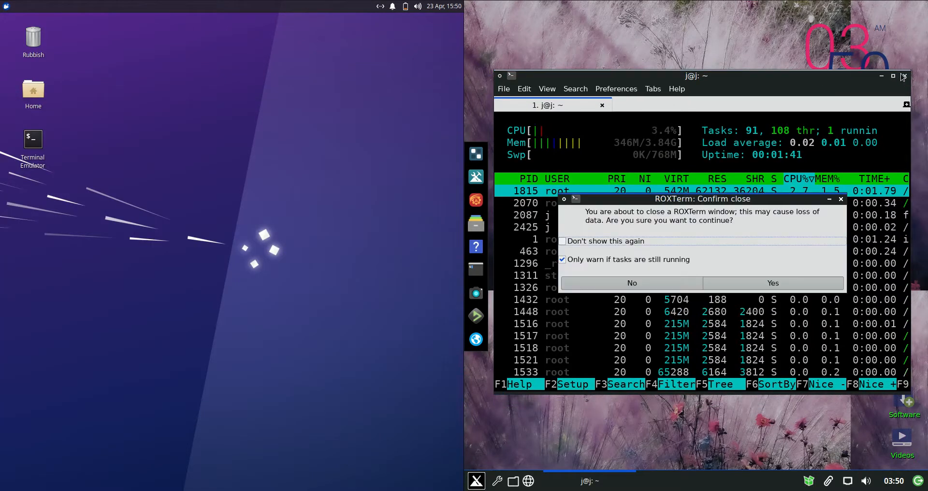
click(563, 241)
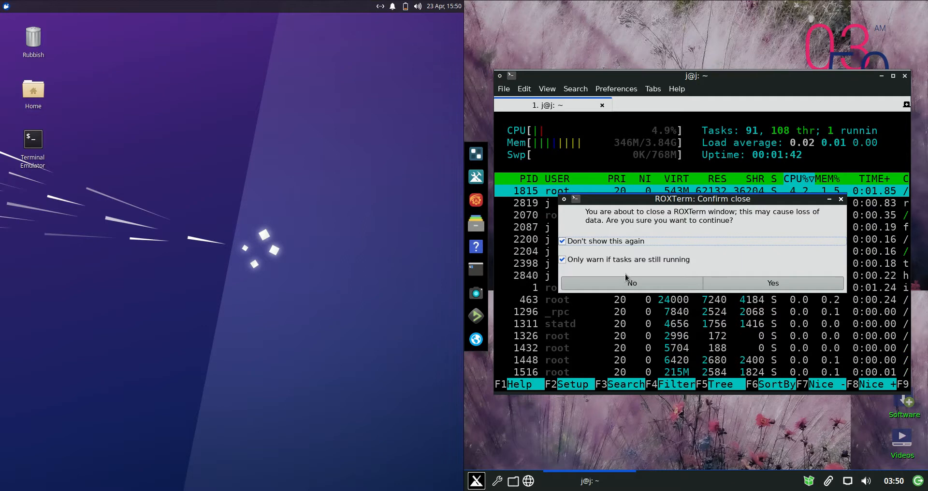